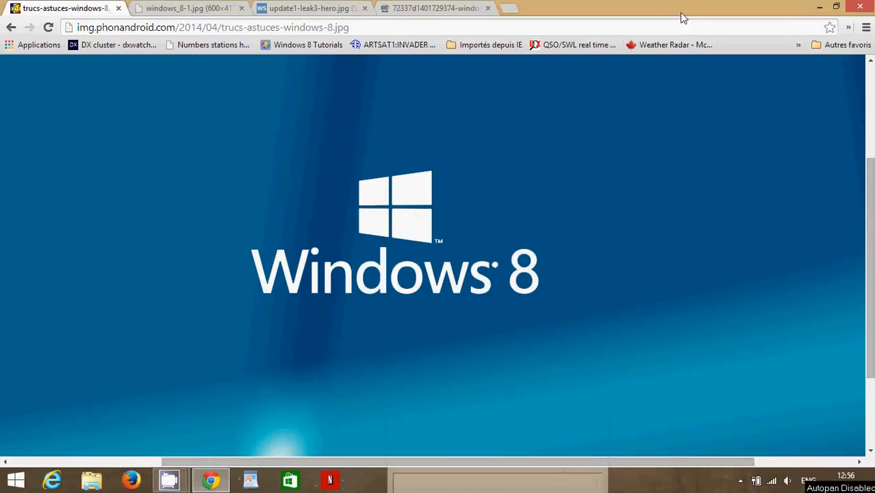
pyautogui.moveTo(663, 8)
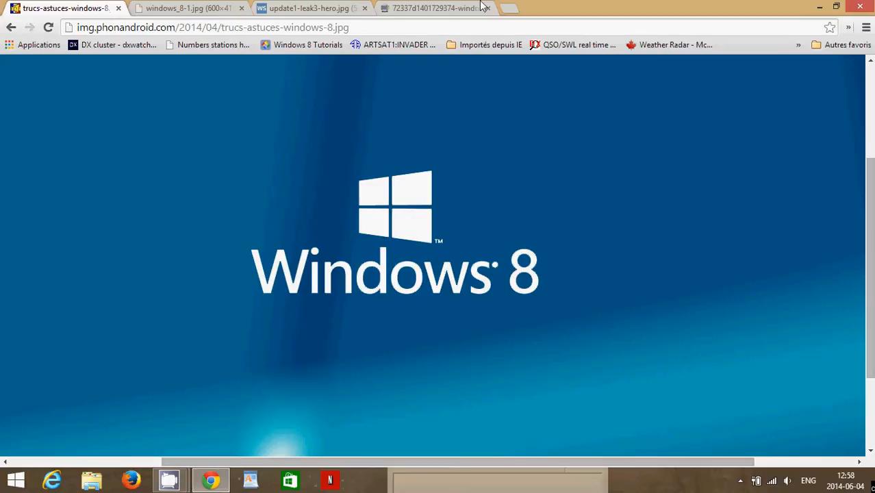
# - View the Windows 8.1 logo tab, then the Windows 8.1 Update 1 Start screen tab
pyautogui.click(185, 8)
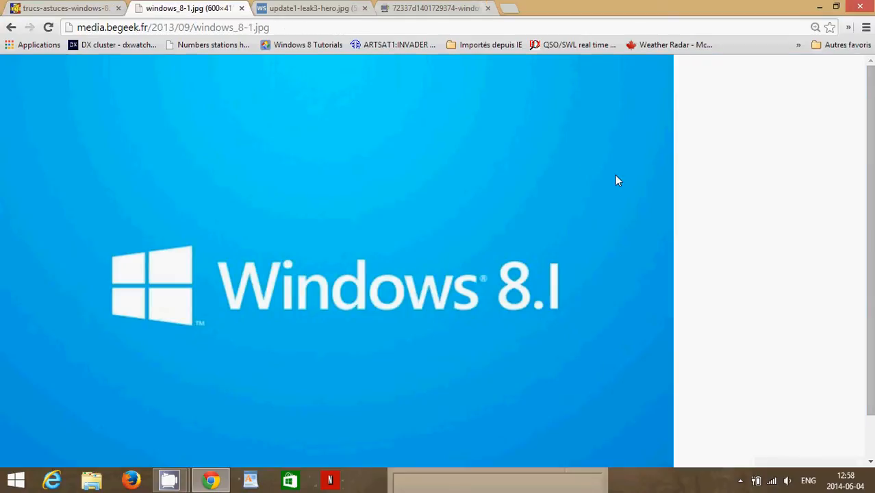
pyautogui.moveTo(763, 225)
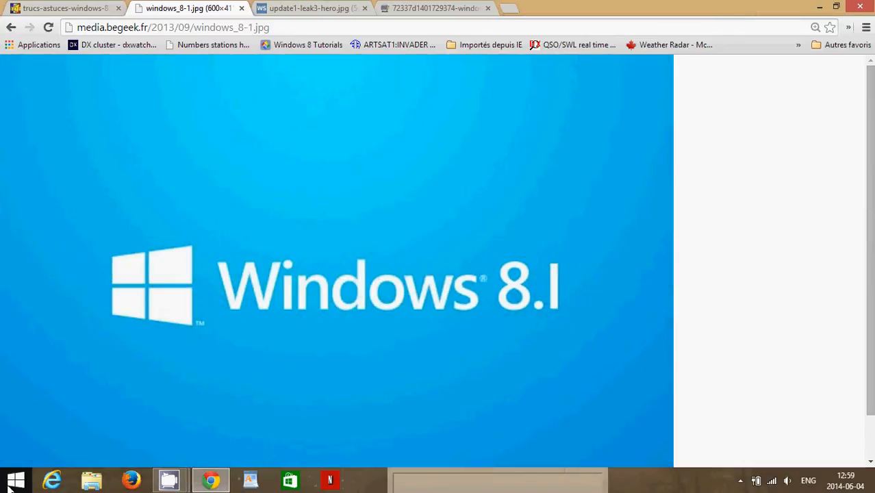
pyautogui.moveTo(721, 213)
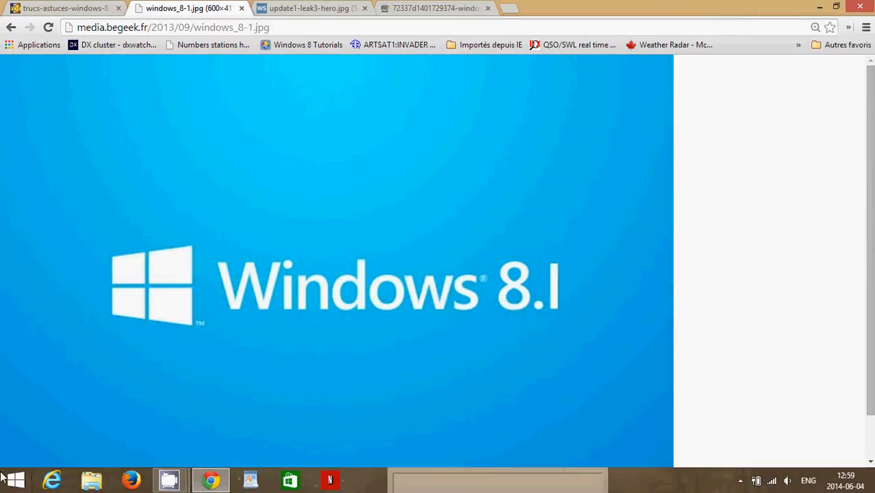
pyautogui.rightClick(13, 479)
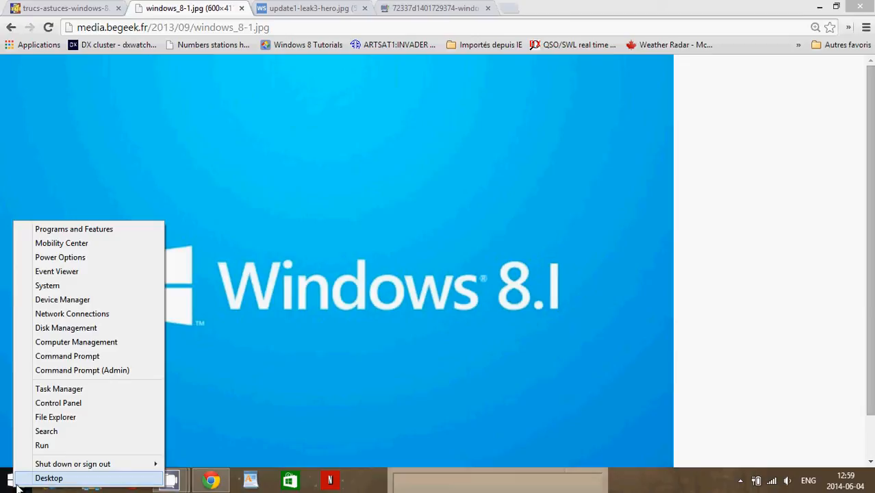
pyautogui.moveTo(515, 127)
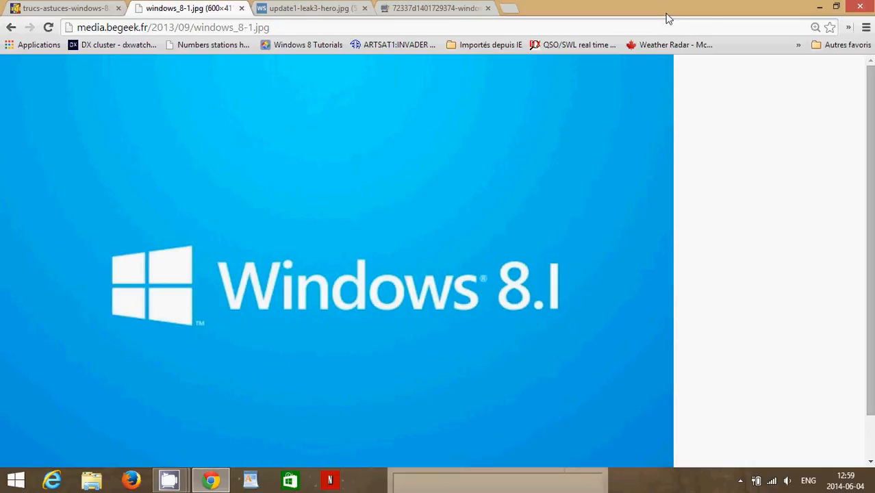
pyautogui.moveTo(369, 6)
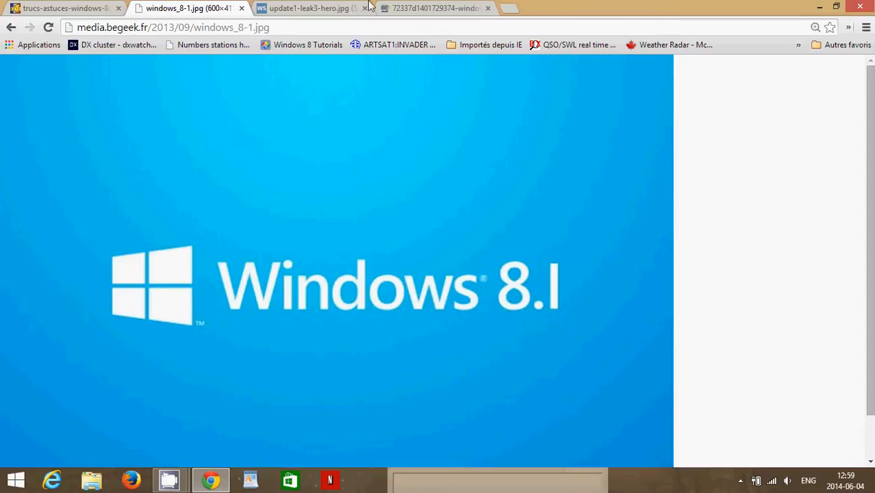
pyautogui.click(308, 8)
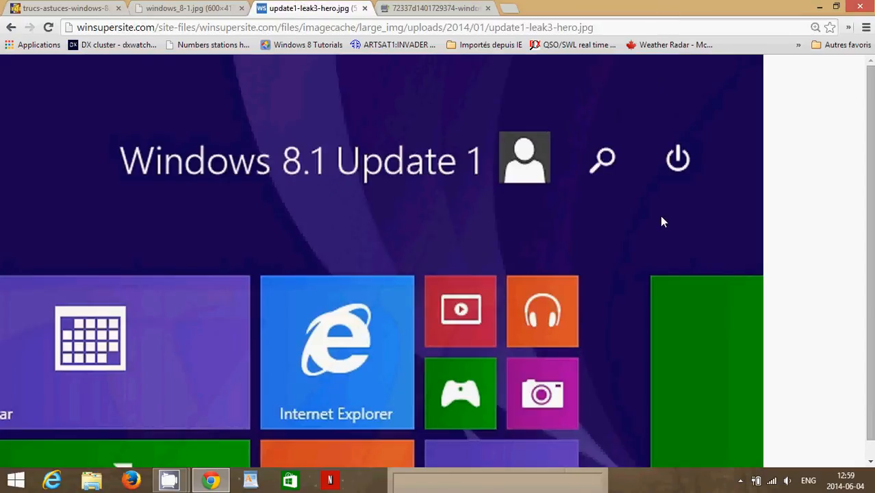
pyautogui.moveTo(824, 259)
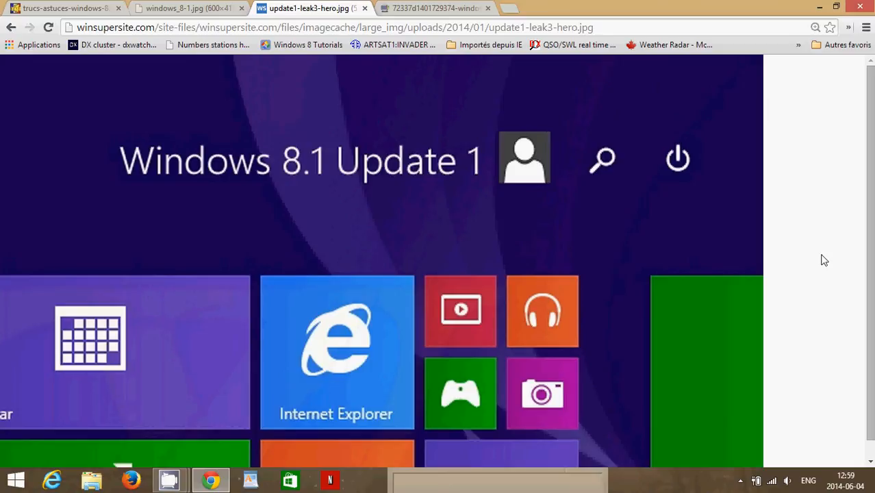
pyautogui.moveTo(748, 215)
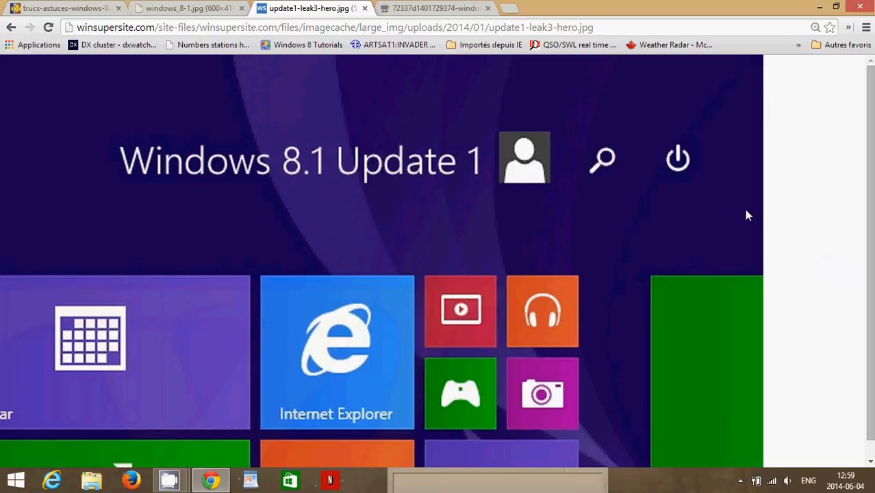
pyautogui.moveTo(686, 134)
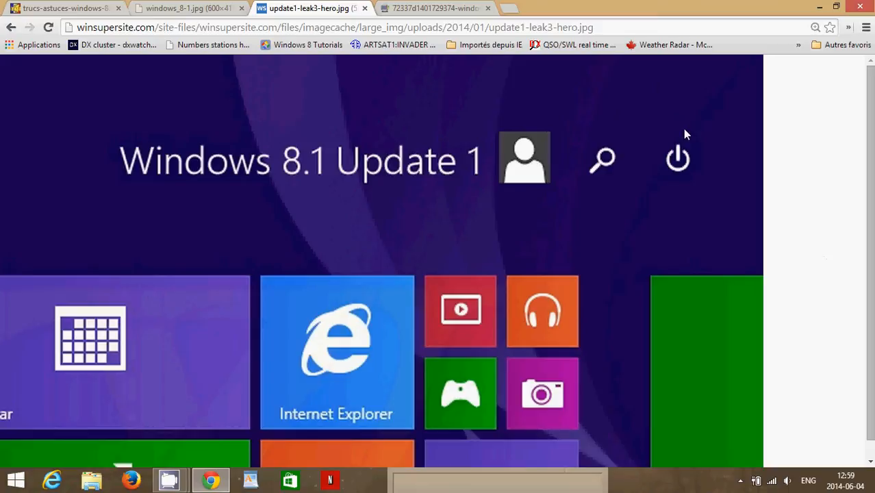
pyautogui.moveTo(717, 211)
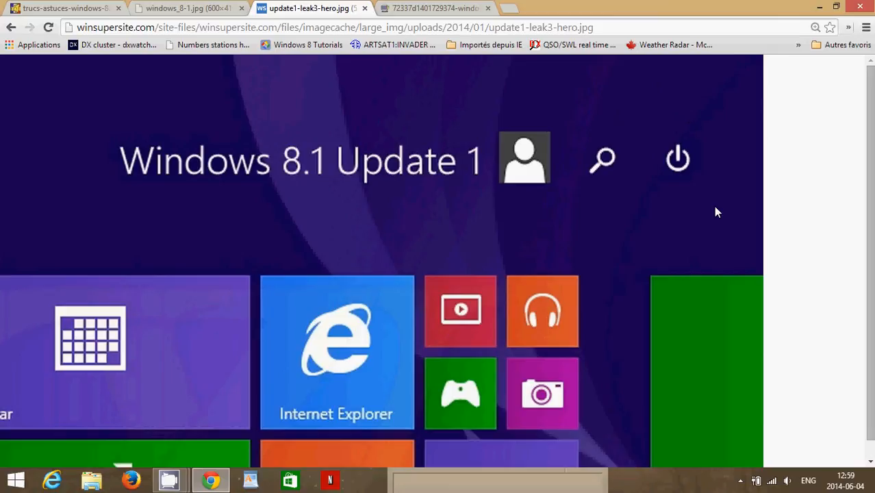
pyautogui.moveTo(595, 142)
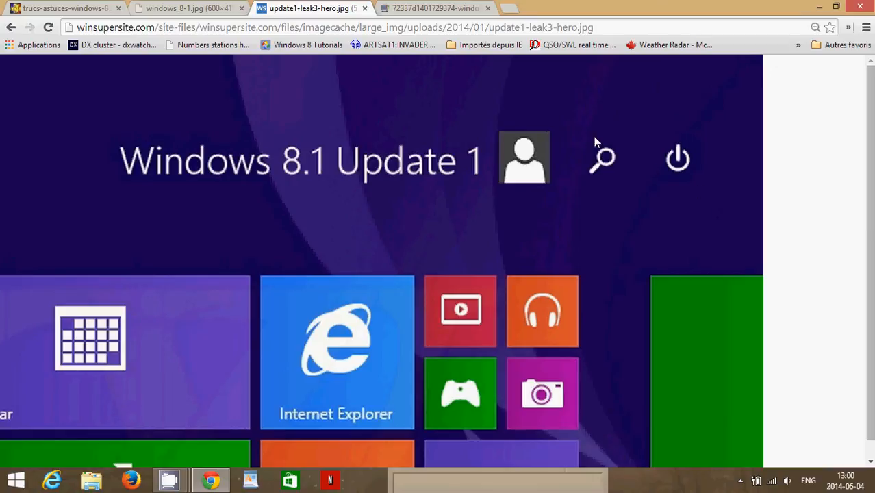
pyautogui.moveTo(624, 145)
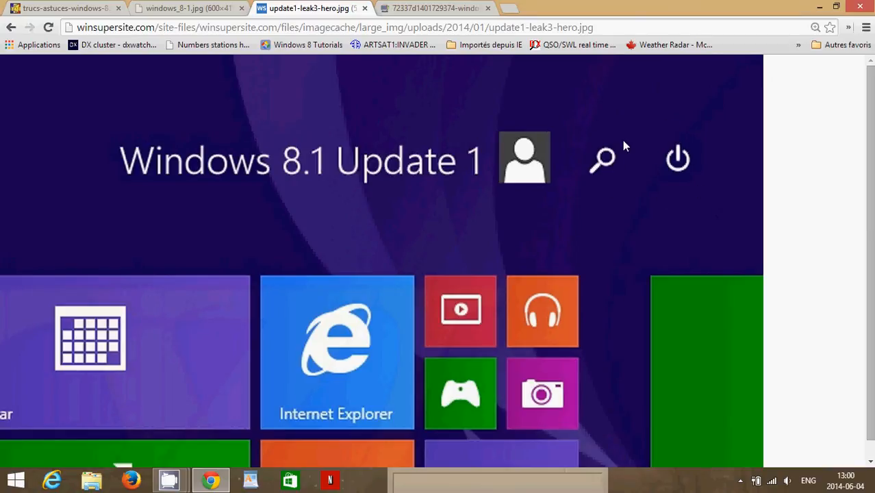
pyautogui.moveTo(744, 178)
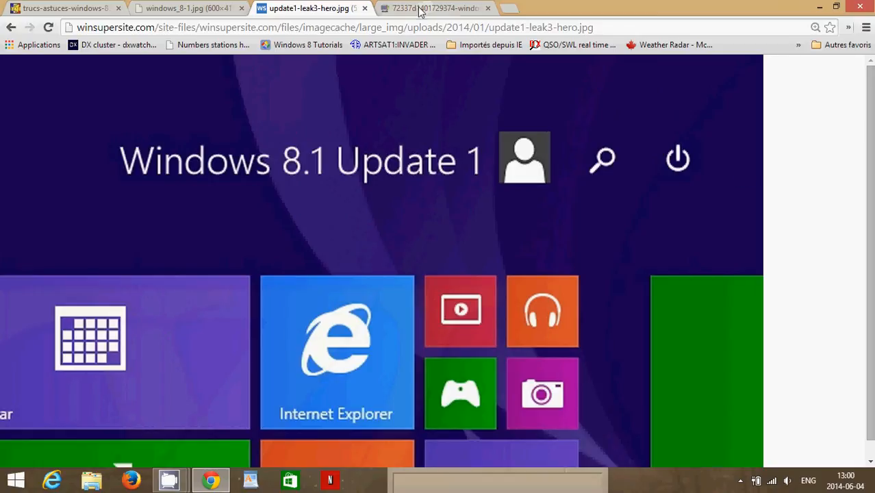
pyautogui.click(435, 8)
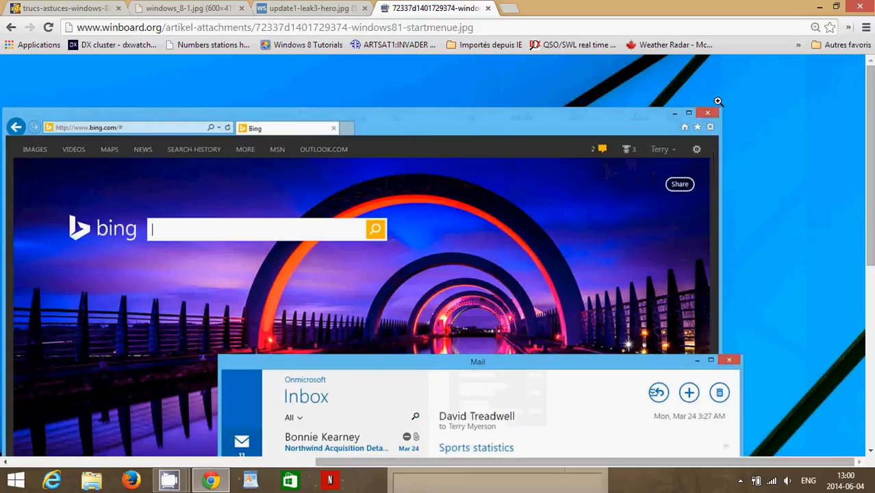
pyautogui.moveTo(386, 468)
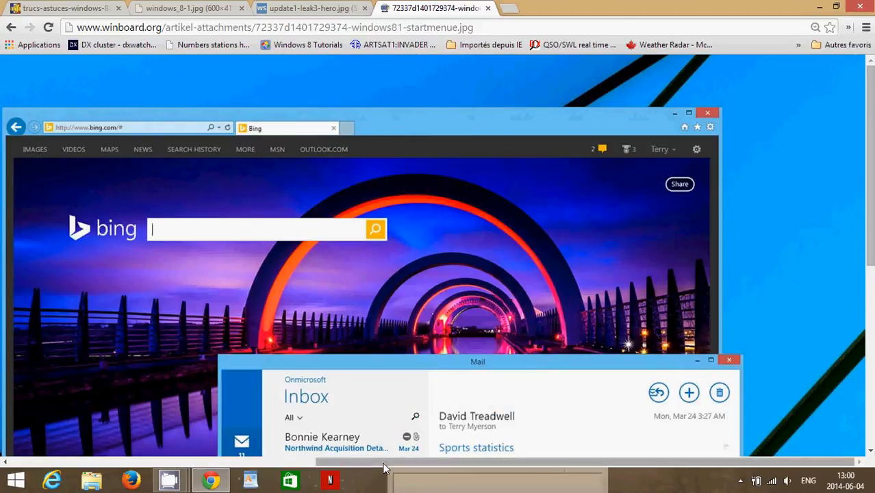
# - Scroll the Start menu screenshot to reveal the opened Sports statistics email
pyautogui.click(15, 479)
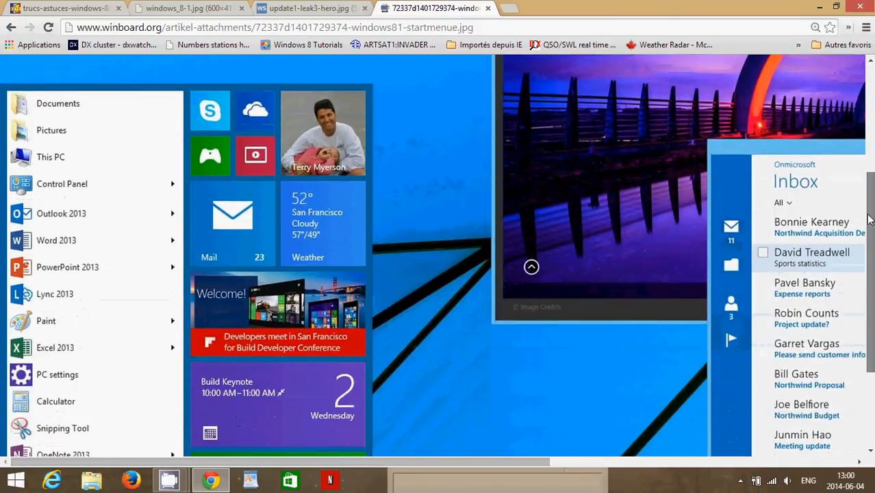
pyautogui.scroll(-3)
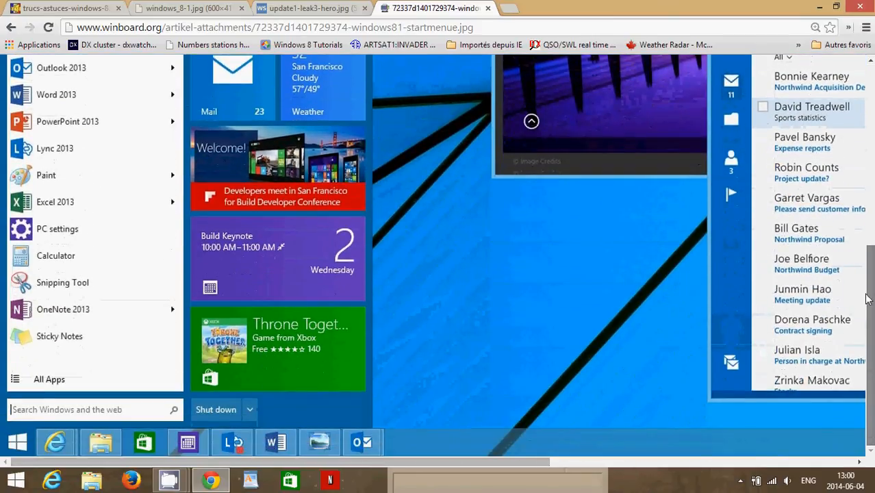
pyautogui.moveTo(52, 98)
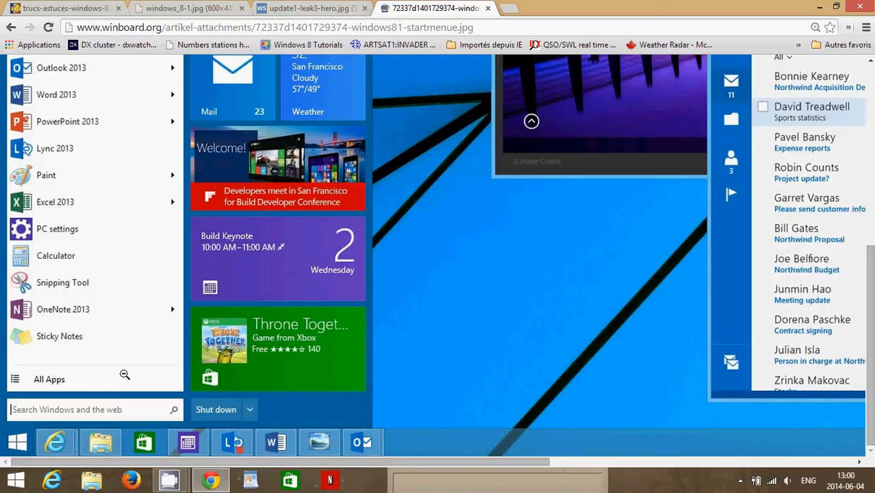
pyautogui.moveTo(289, 387)
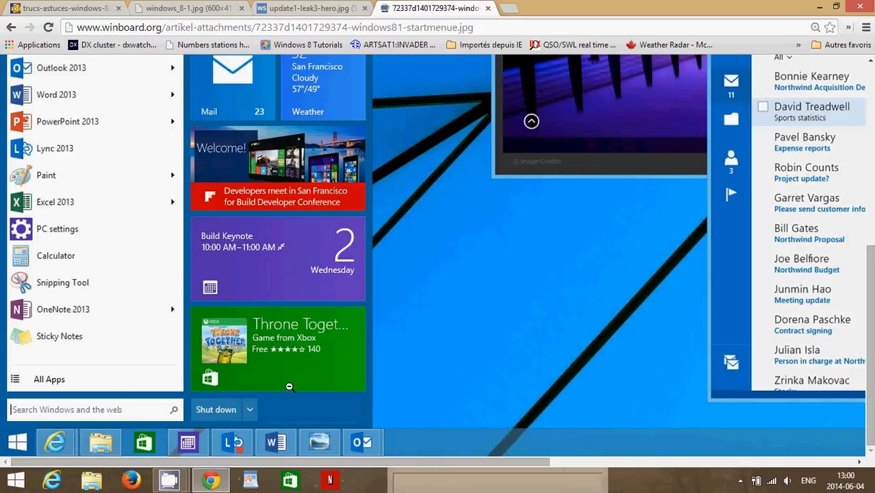
pyautogui.moveTo(335, 186)
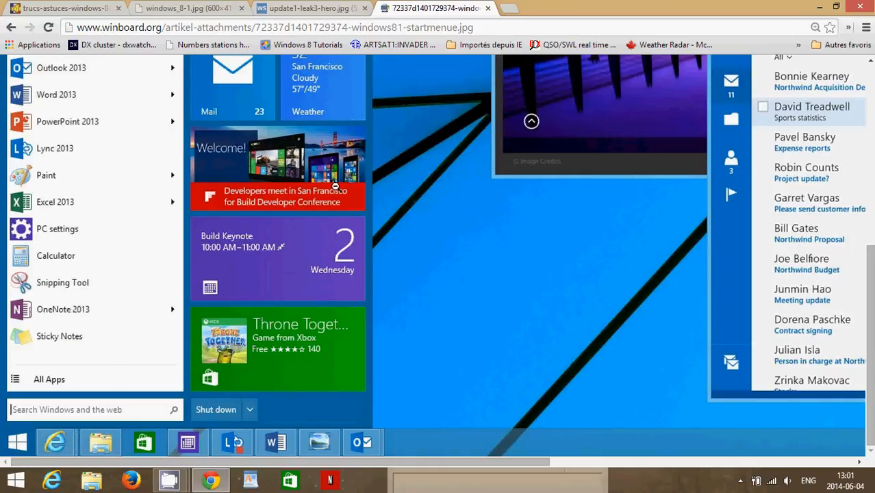
pyautogui.moveTo(226, 149)
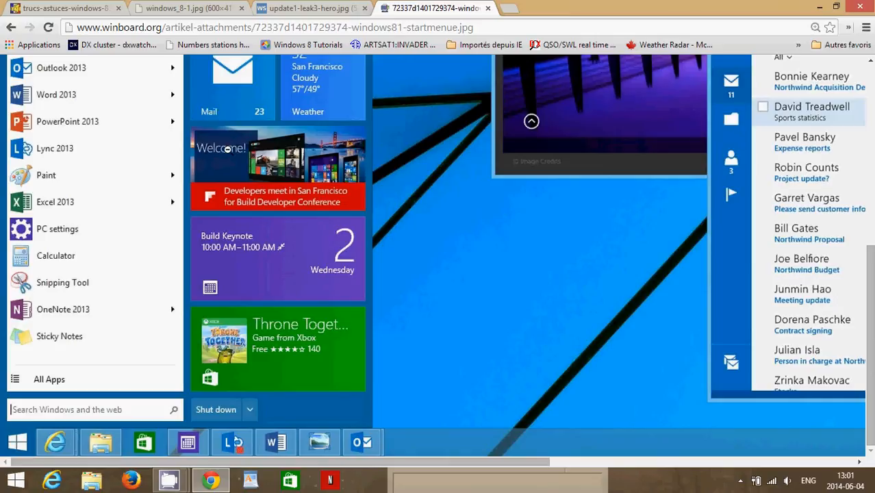
pyautogui.moveTo(248, 354)
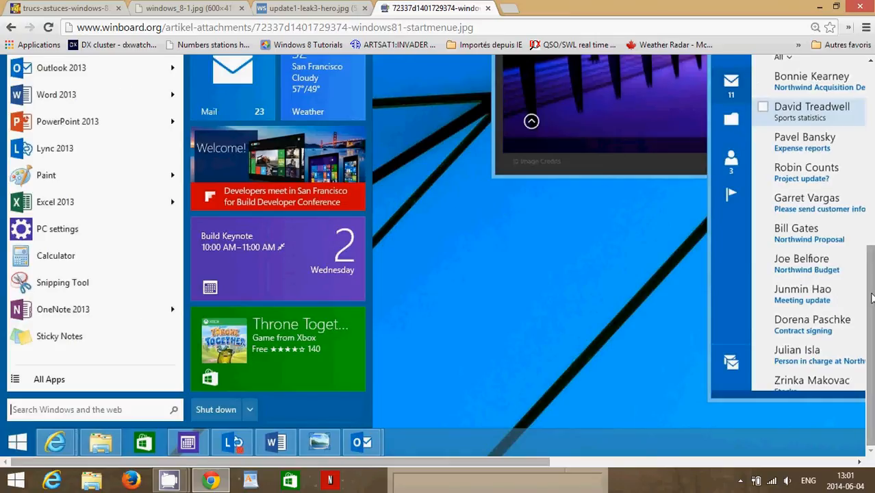
pyautogui.scroll(3)
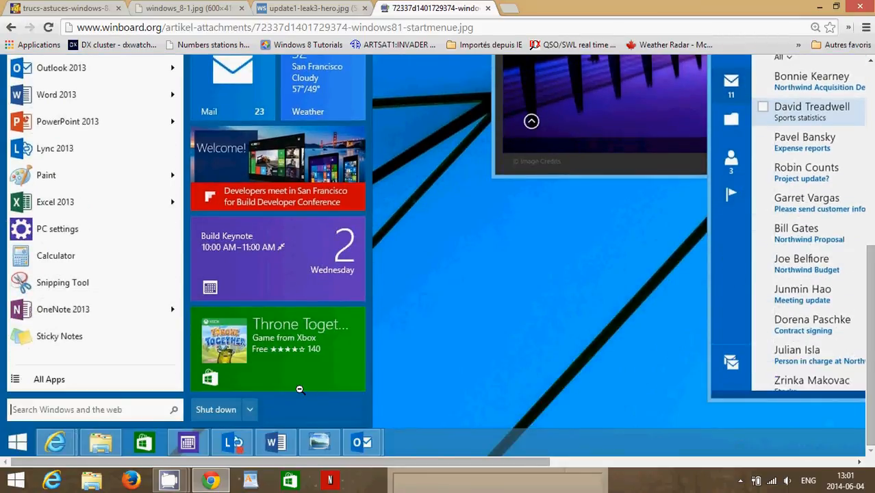
pyautogui.moveTo(463, 344)
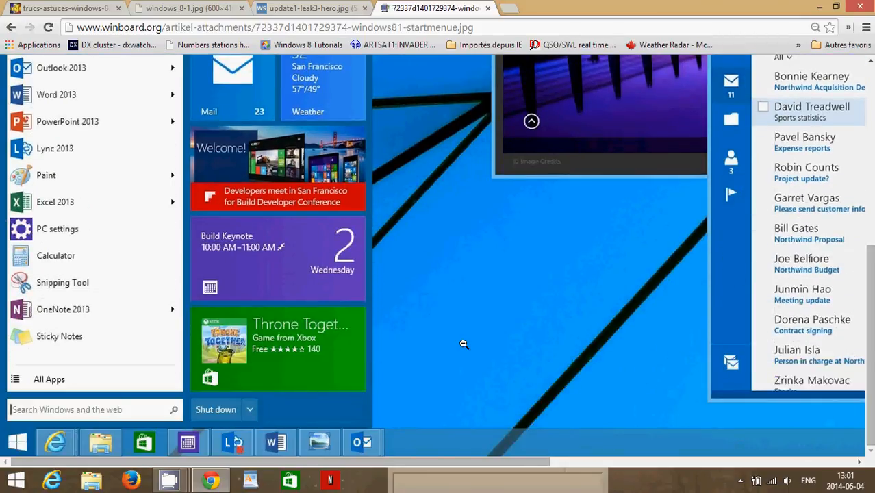
pyautogui.moveTo(258, 432)
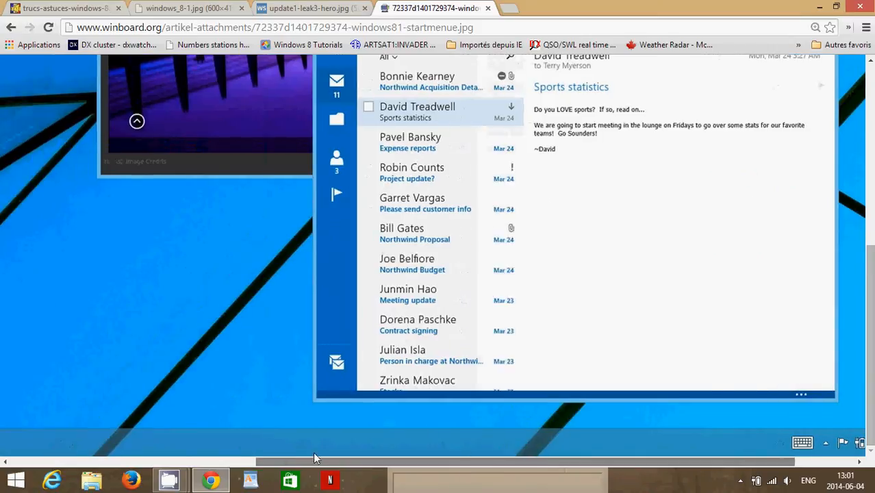
# - Move the screenshot view back toward the desktop, Recycle Bin and Bing window
pyautogui.click(15, 479)
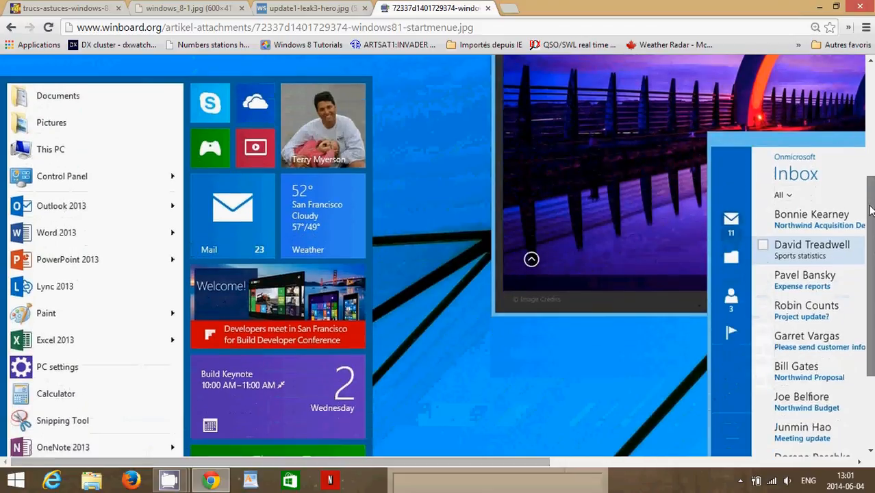
pyautogui.scroll(-3)
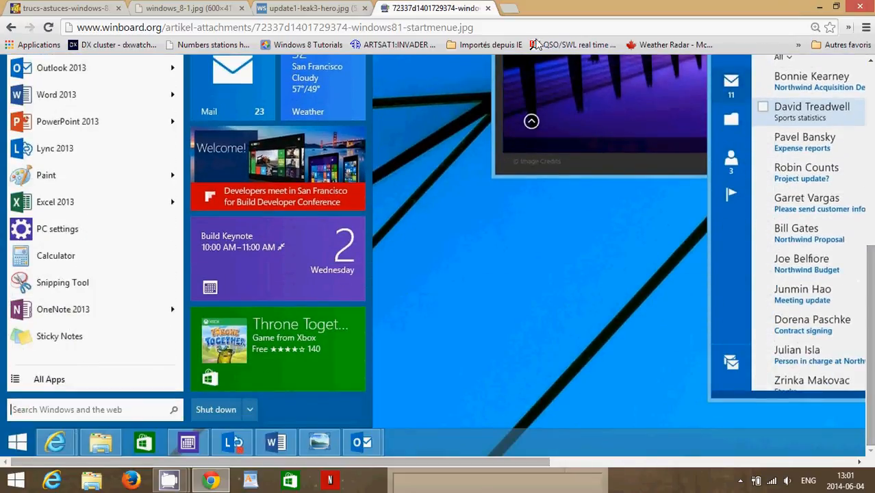
pyautogui.moveTo(391, 253)
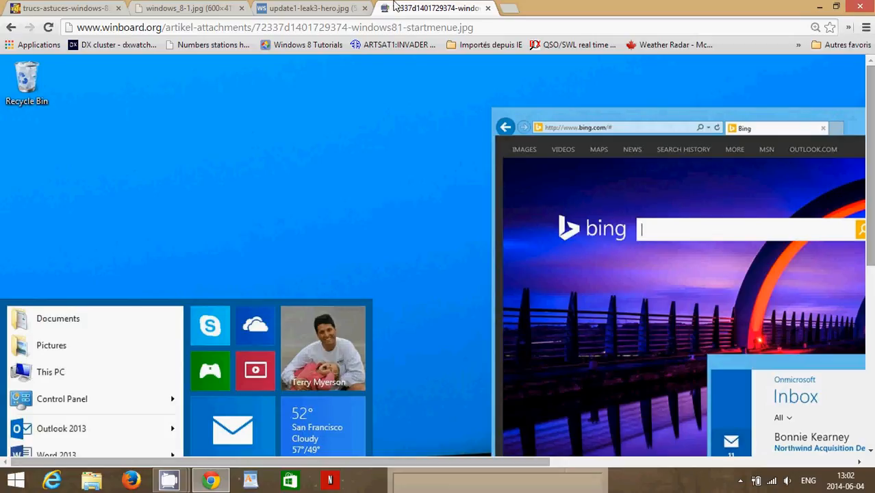
pyautogui.moveTo(417, 75)
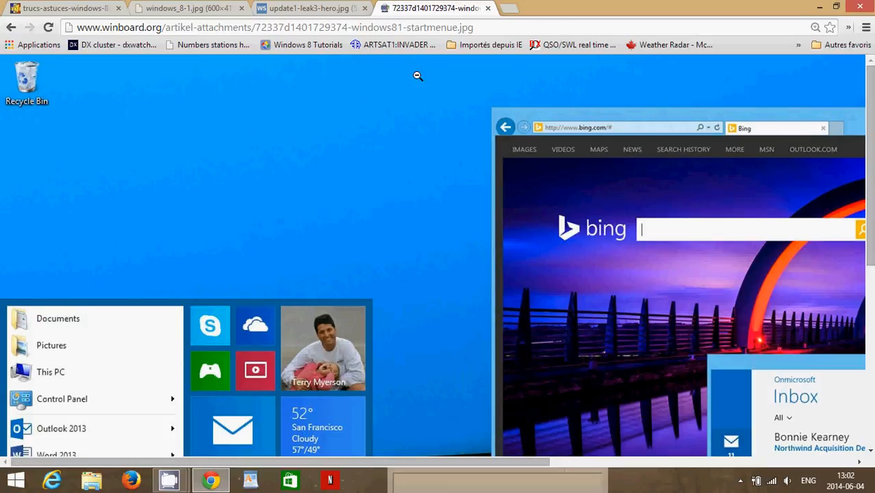
pyautogui.moveTo(871, 130)
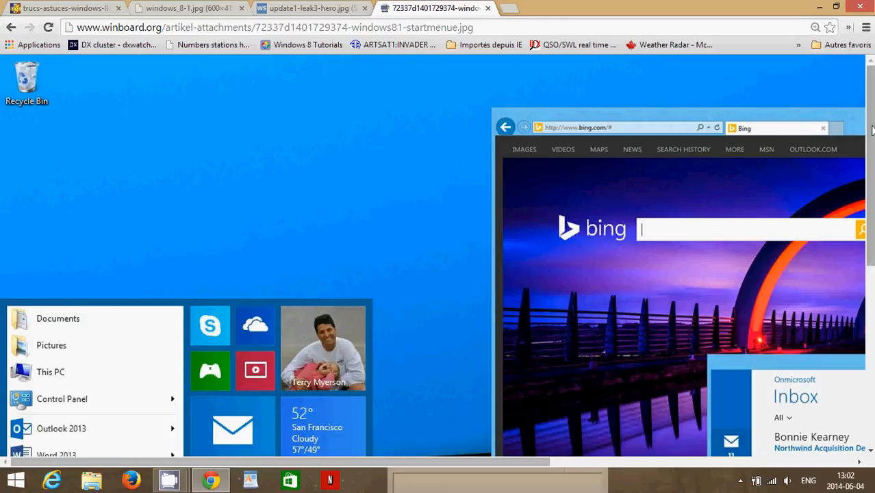
# - Scroll to the Start menu app list and tiles, then return to the first tab
pyautogui.scroll(-3)
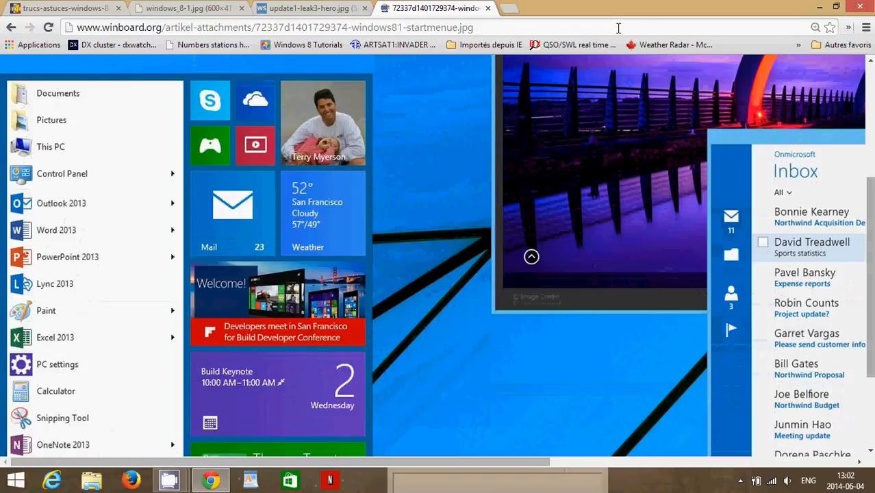
pyautogui.click(65, 8)
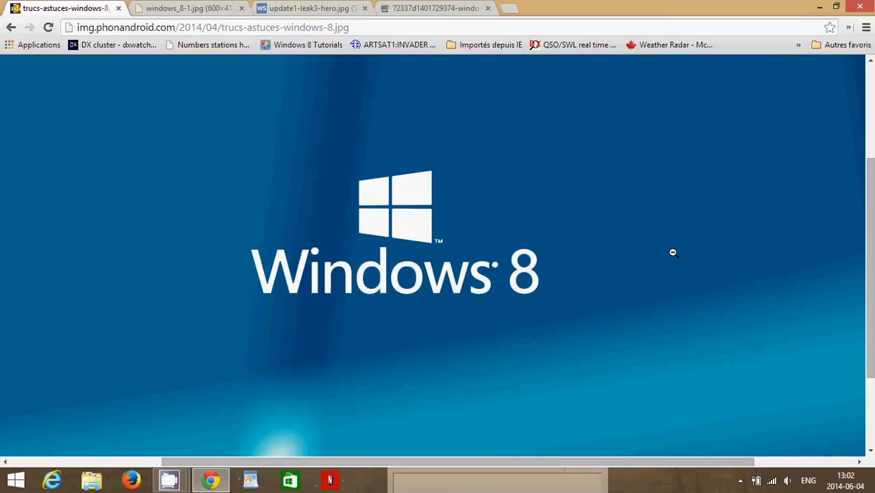
pyautogui.moveTo(607, 126)
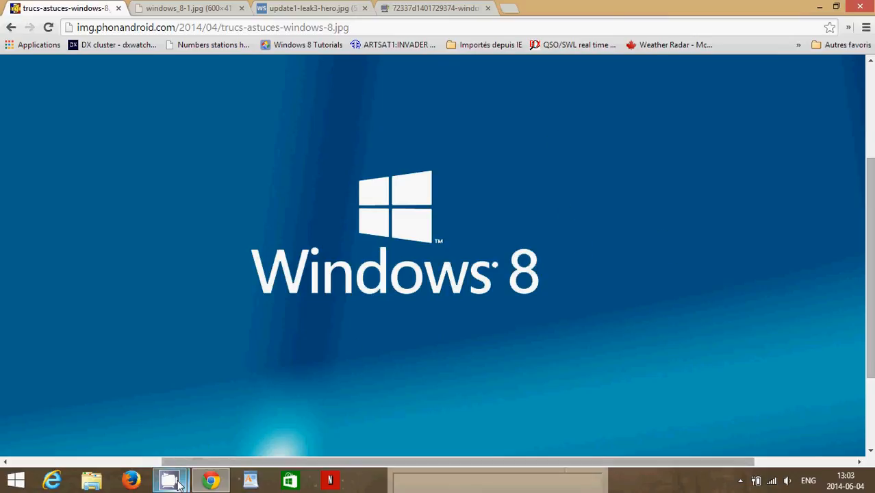
# - Bring up the CamStudio recorder over the Windows 8 logo tab
pyautogui.click(169, 479)
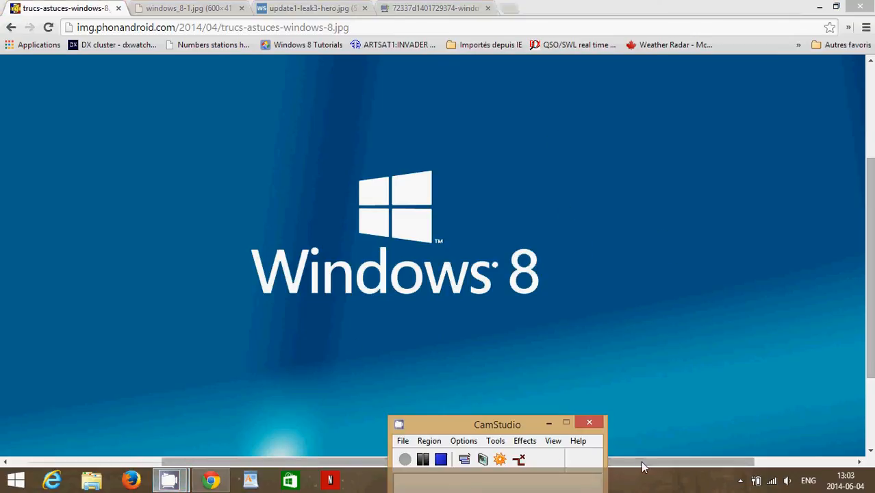